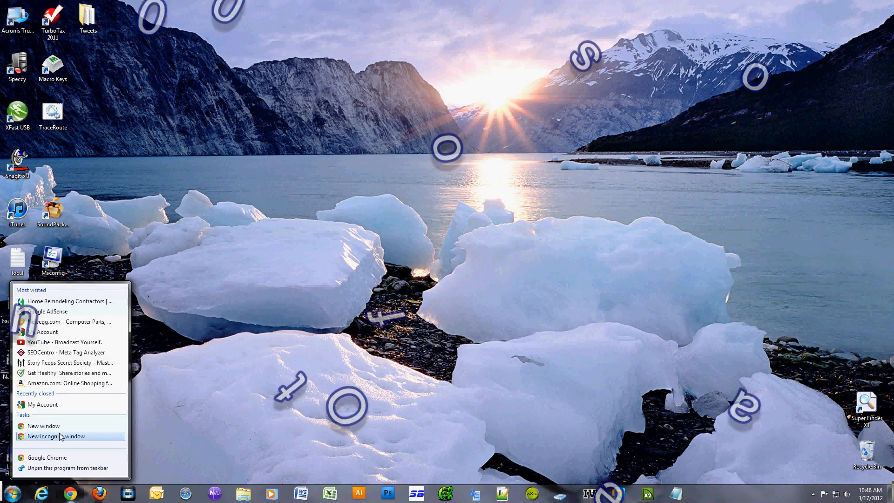
# Search incognito for 'Outlook Duplicate Items Remover 1.4.4' and follow the vaita.com result
pyautogui.click(55, 436)
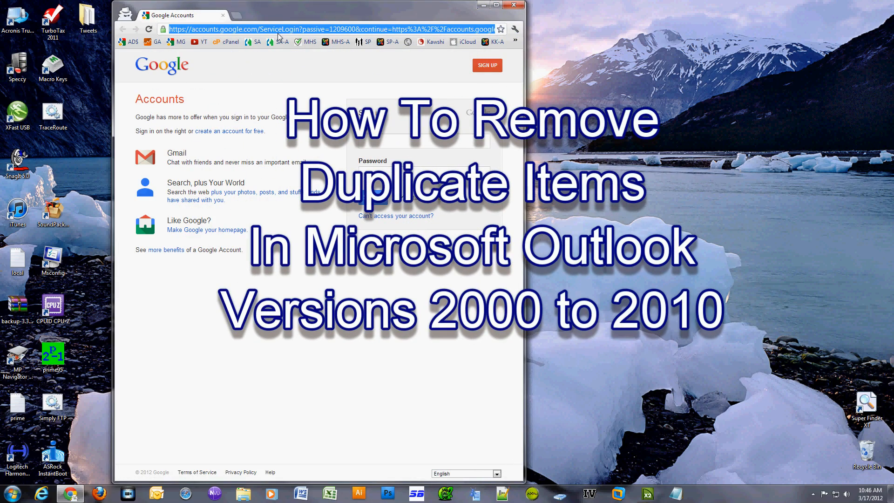
pyautogui.write('Outlook Duplicate Items Remover 1.4.4')
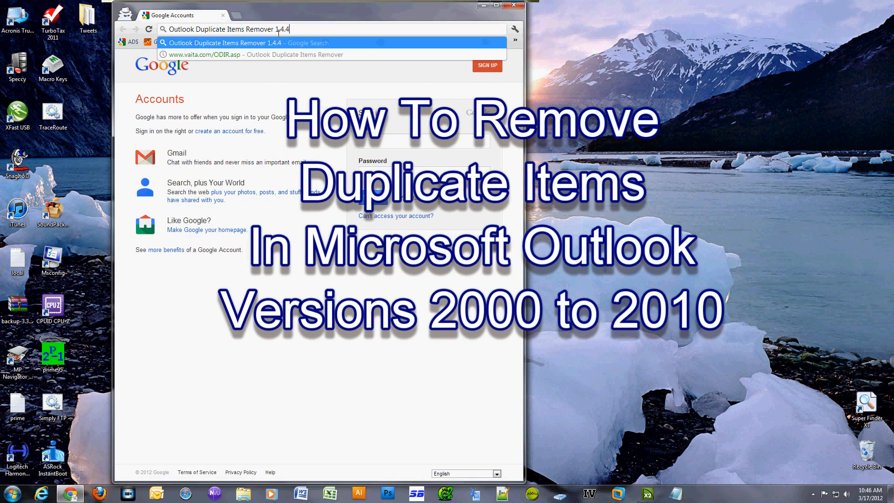
pyautogui.press('Enter')
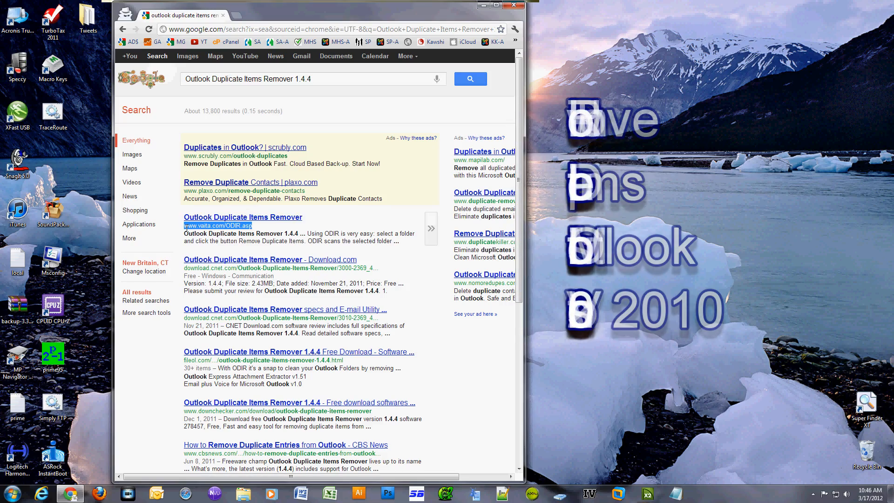
pyautogui.click(242, 217)
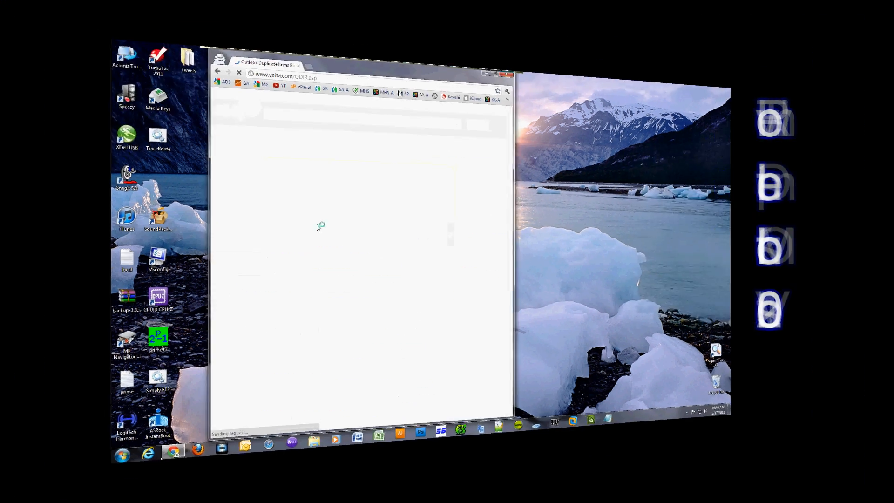
# Start a fresh incognito window and enter the same search query again
pyautogui.rightClick(70, 491)
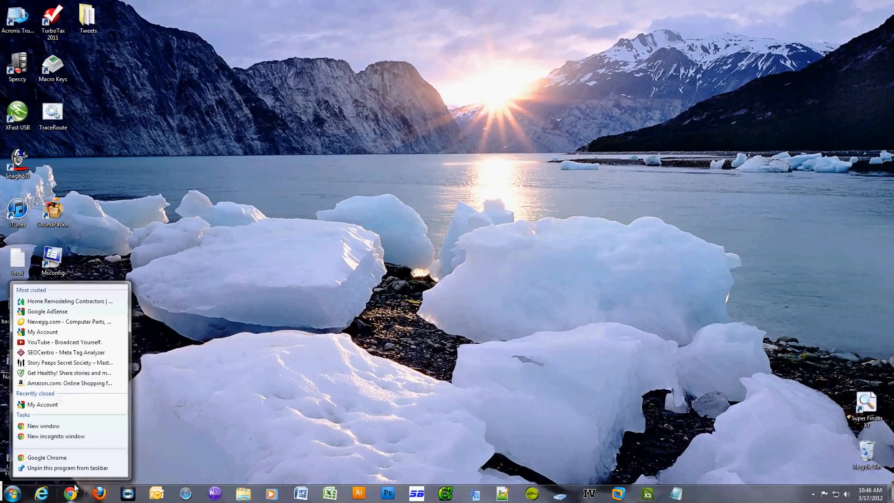
pyautogui.moveTo(56, 435)
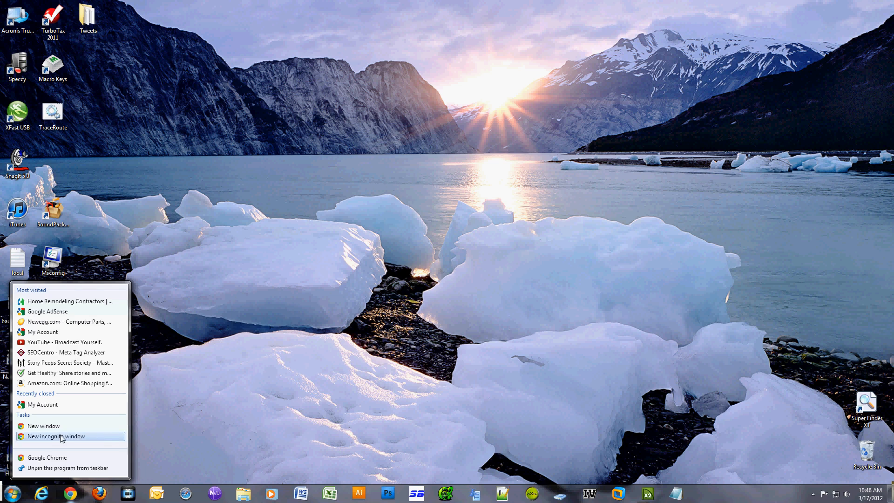
pyautogui.click(55, 436)
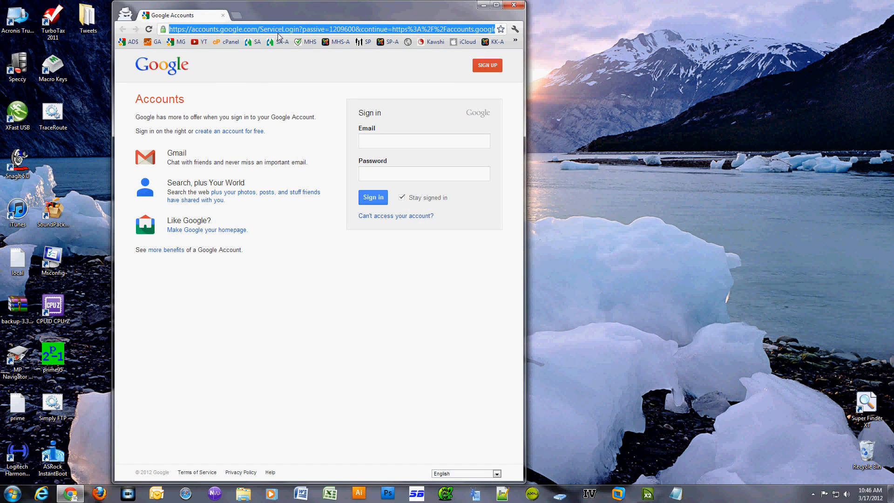
pyautogui.write('Outlook Duplicate Items Remover 1.4.4')
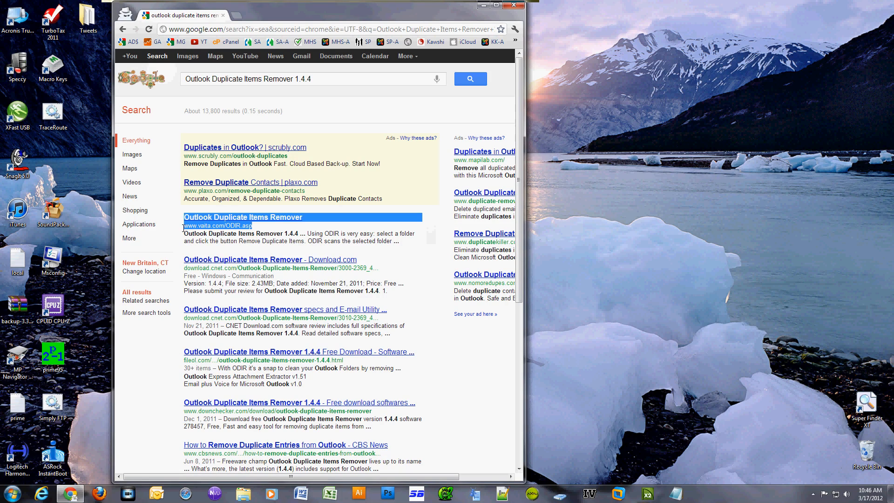
# Download the ODIR 1.4.4 installer from the vaita.com ODIR page via Download Now
pyautogui.click(242, 217)
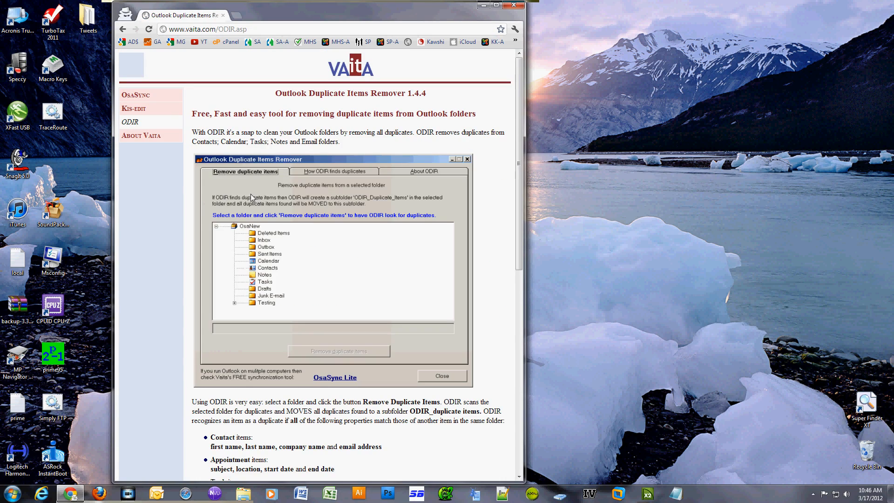
pyautogui.scroll(-3)
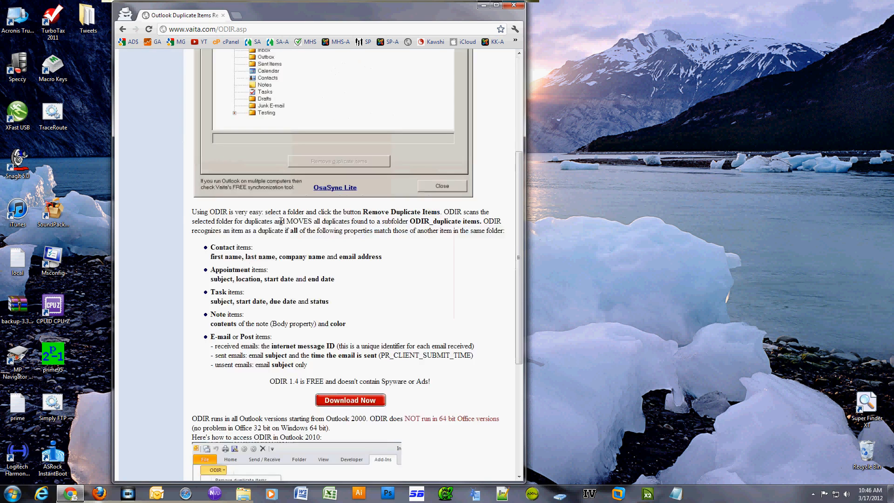
pyautogui.click(350, 399)
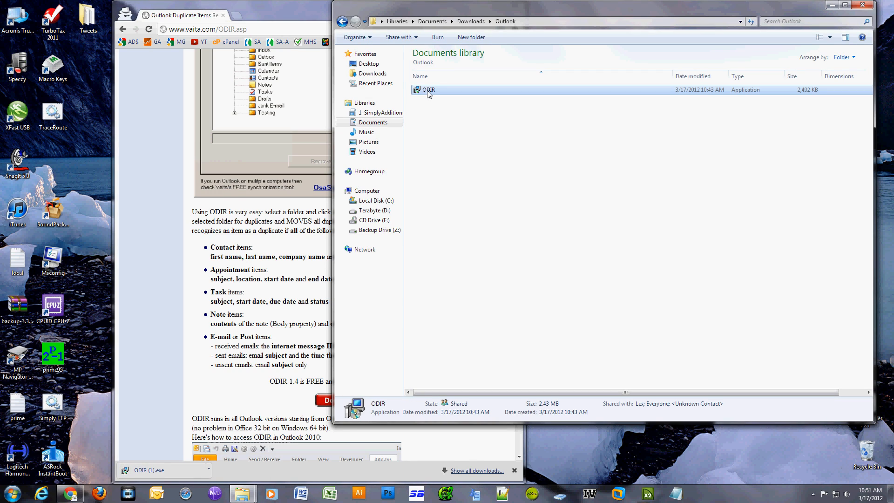
# Run the downloaded ODIR installer, allow it, and accept the license agreement
pyautogui.doubleClick(427, 90)
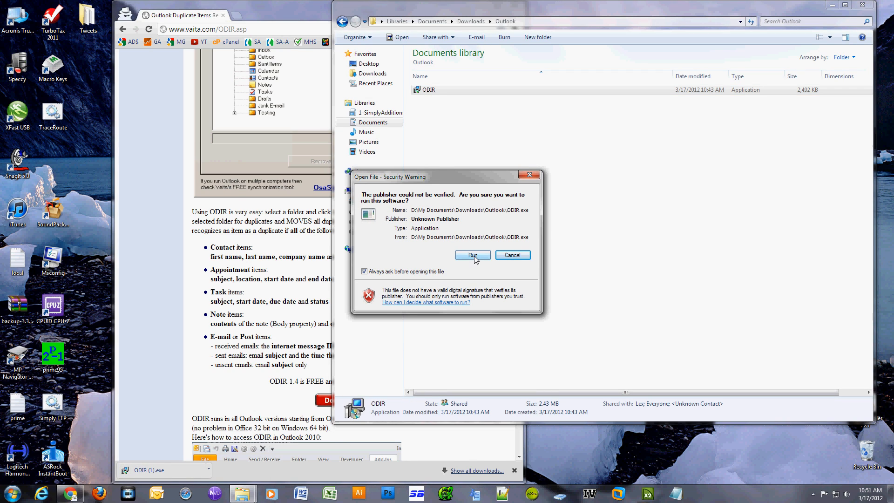
pyautogui.click(473, 255)
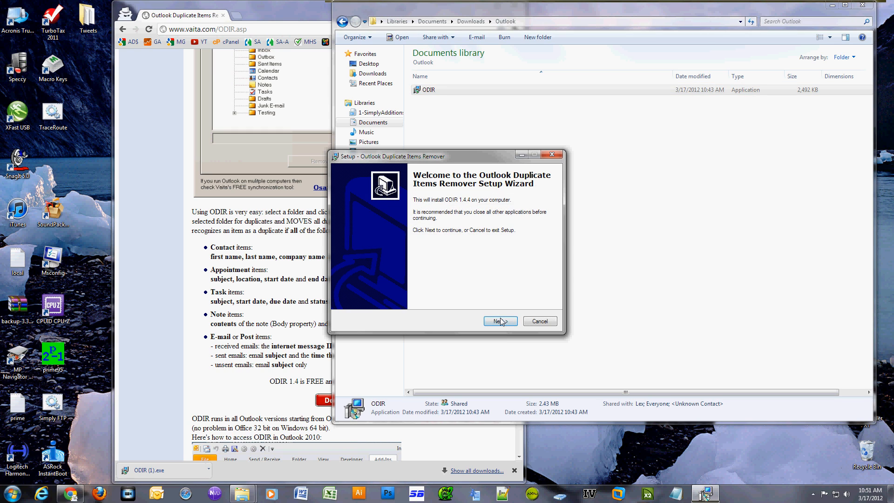
pyautogui.click(500, 321)
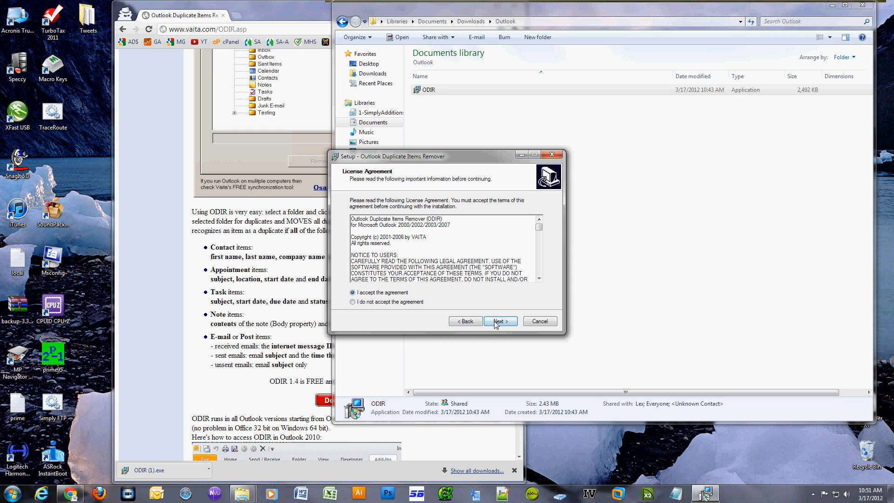
pyautogui.click(499, 322)
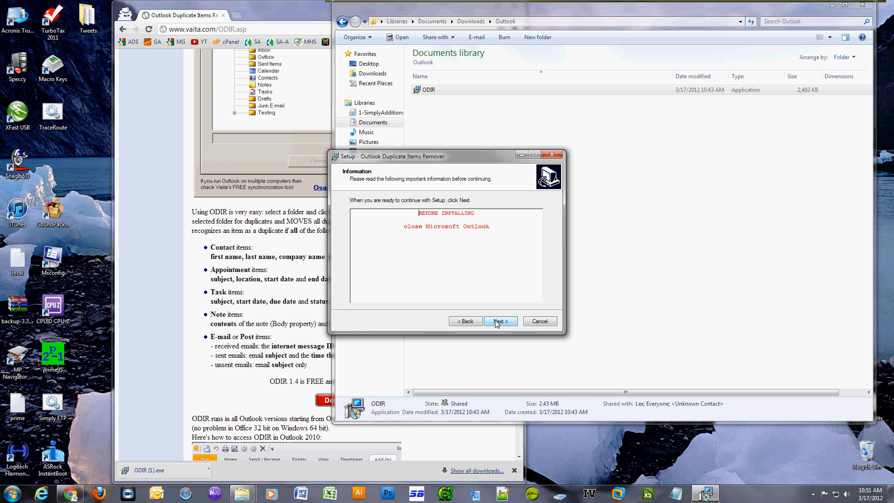
pyautogui.click(499, 322)
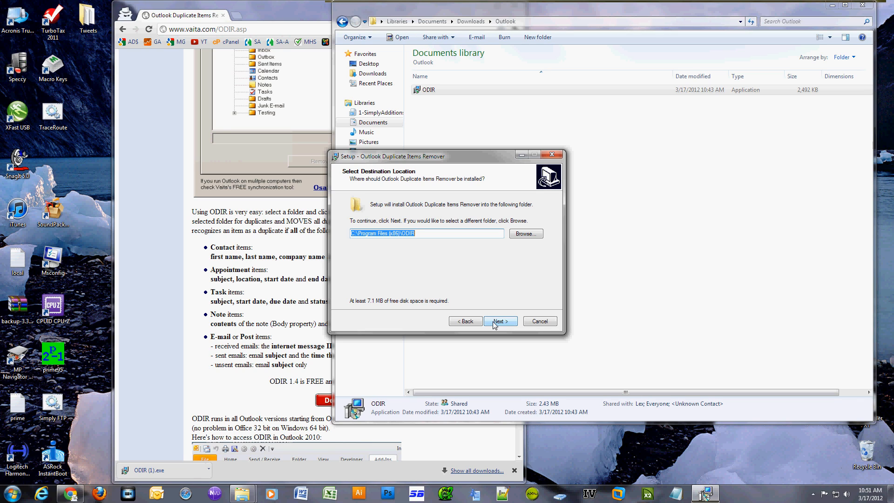
# Keep the default location and shortcuts, install ODIR 1.4.4 and finish setup
pyautogui.click(499, 321)
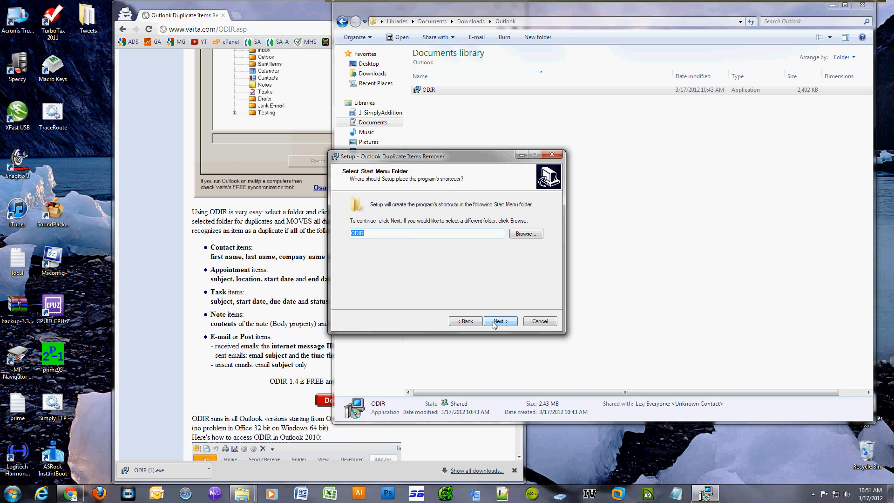
pyautogui.click(499, 321)
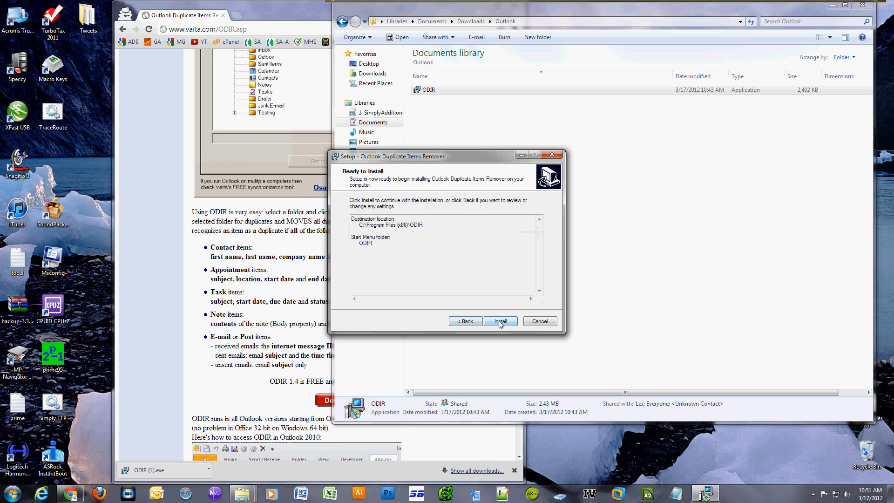
pyautogui.click(500, 321)
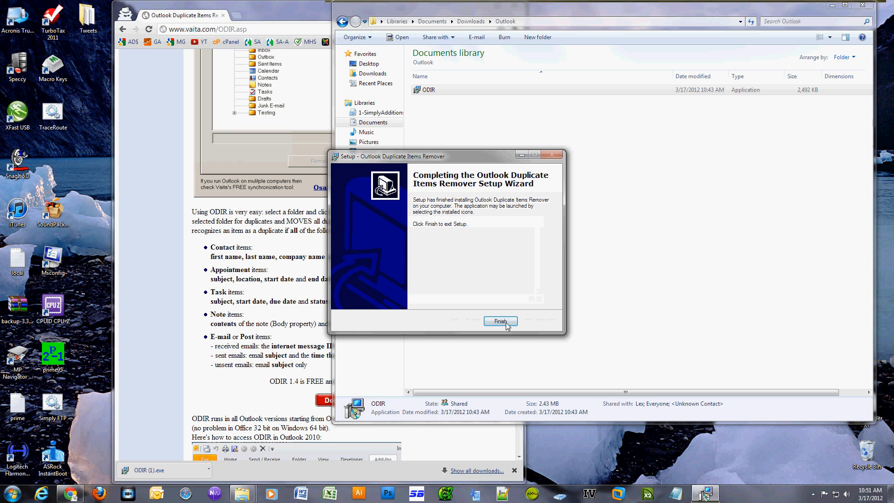
pyautogui.click(499, 321)
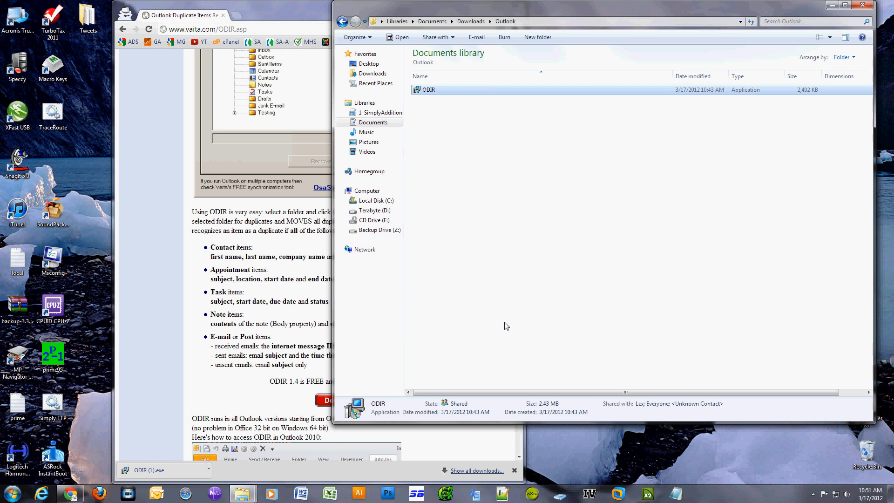
pyautogui.moveTo(503, 322)
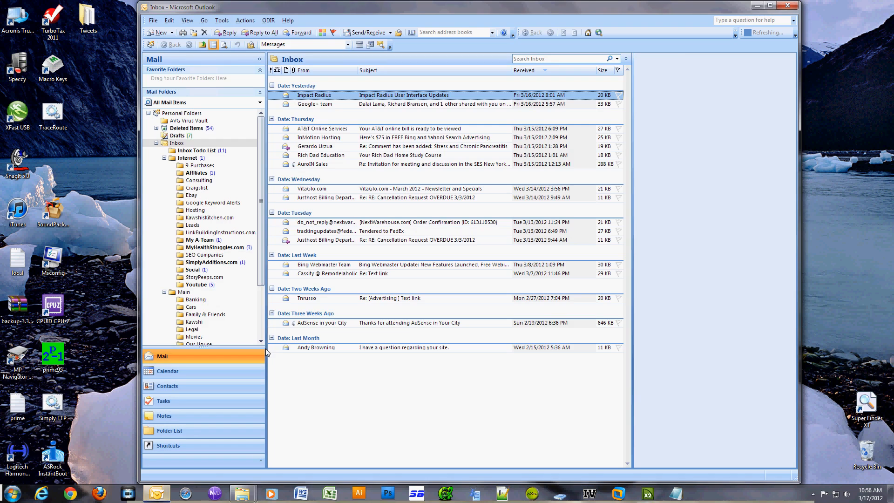
# Launch Remove duplicate items from the ODIR menu and select Personal Folders
pyautogui.click(314, 95)
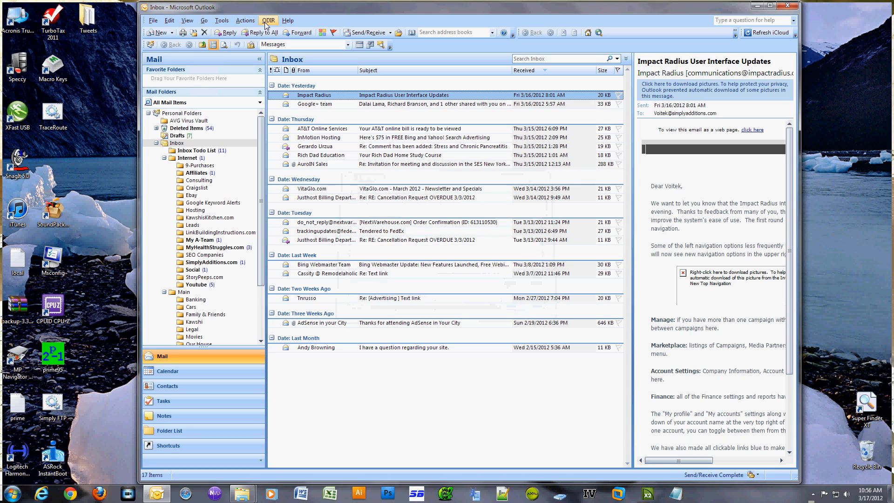
pyautogui.click(268, 21)
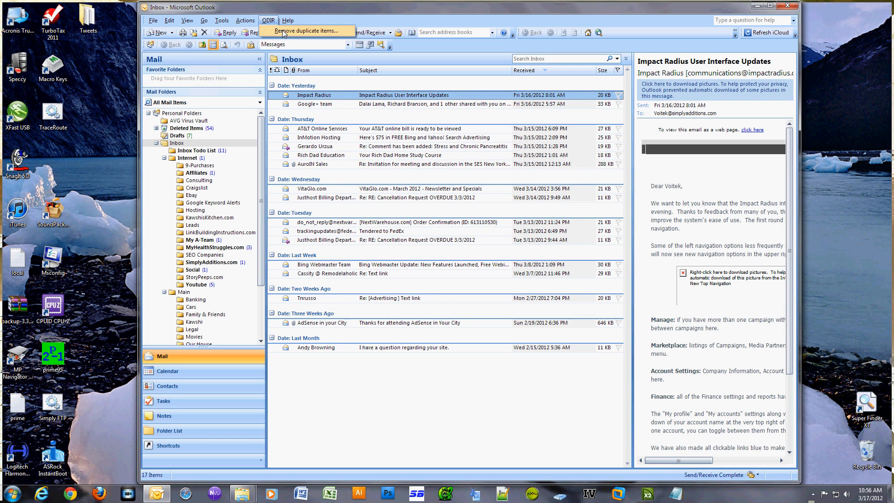
pyautogui.click(304, 31)
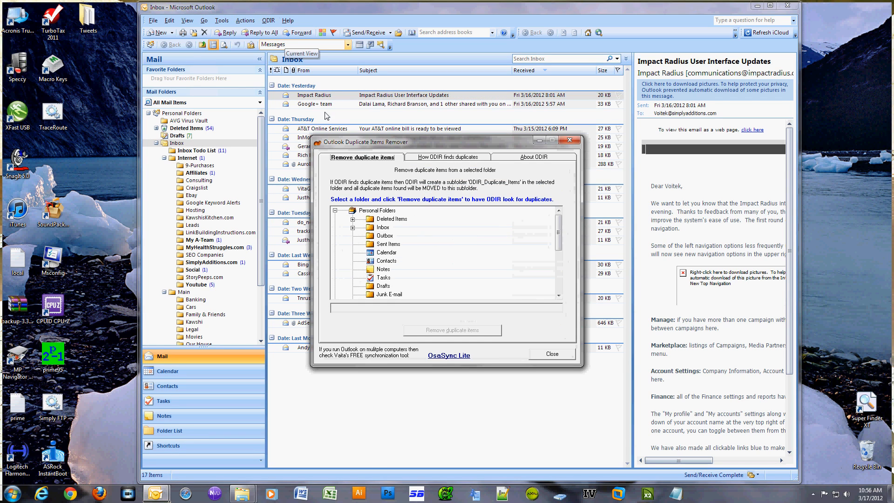
pyautogui.click(376, 210)
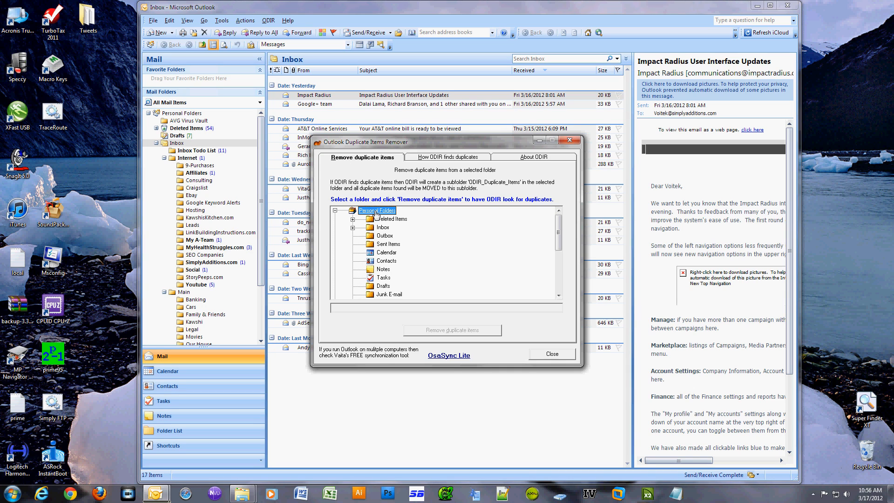
pyautogui.click(365, 219)
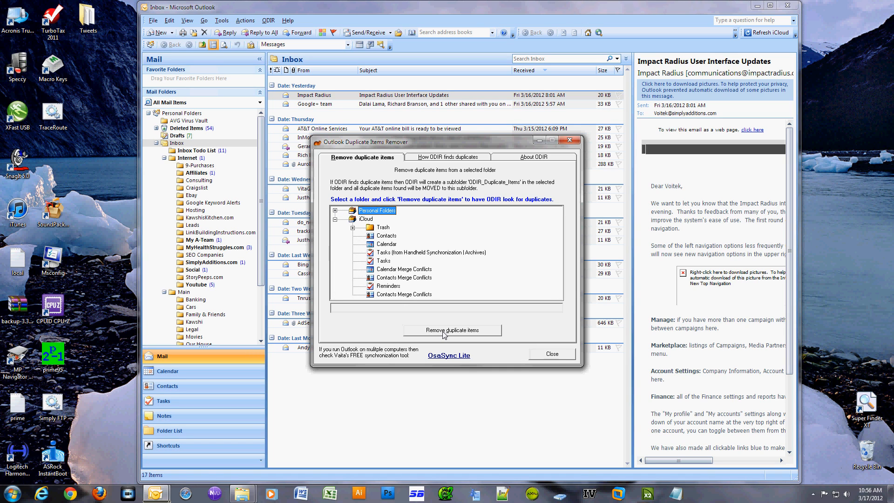
pyautogui.click(451, 330)
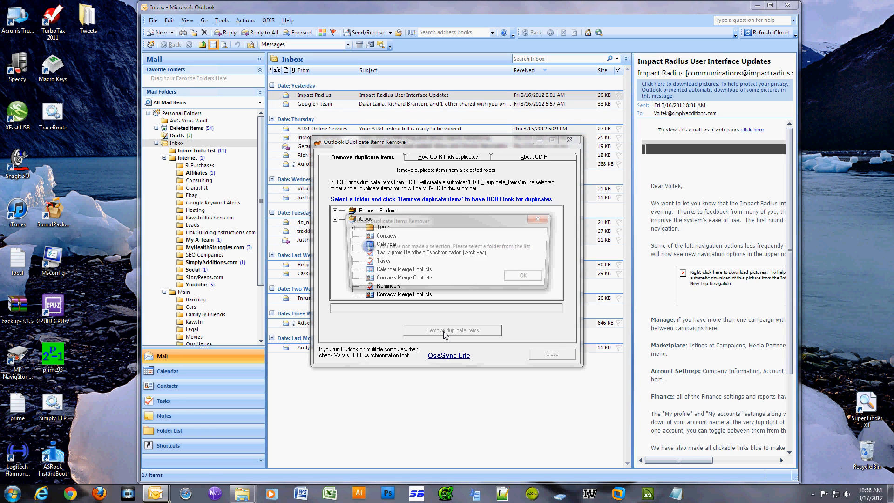
pyautogui.click(451, 330)
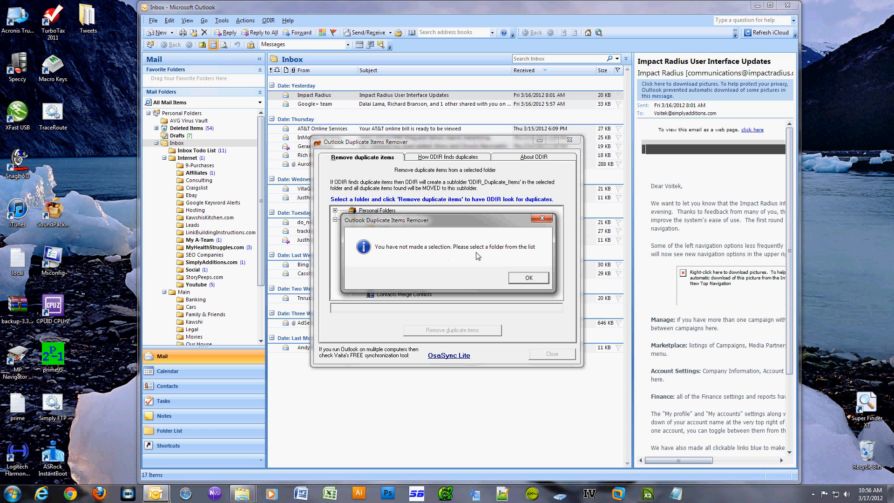
pyautogui.click(527, 277)
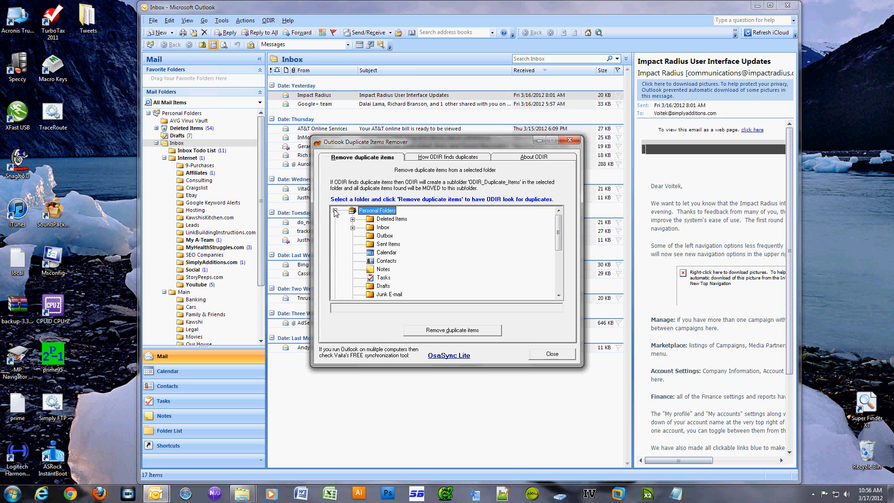
pyautogui.moveTo(377, 245)
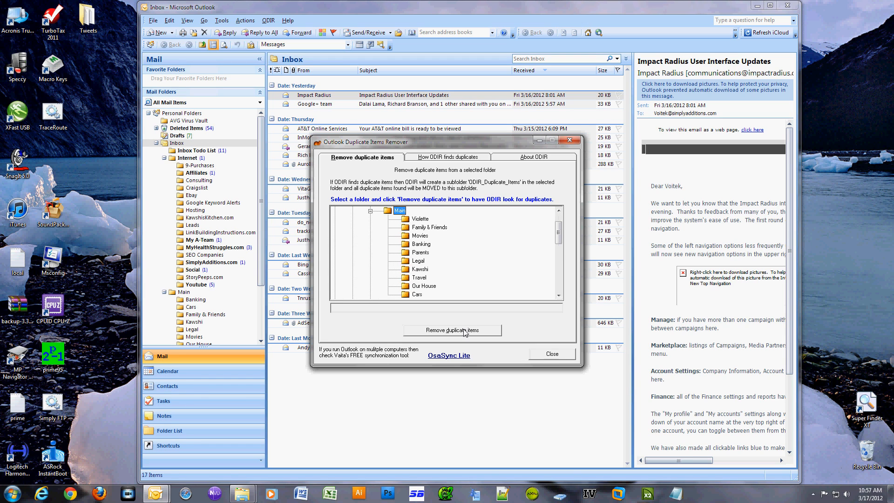
# Scan the chosen folder so duplicates move into ODIR_Duplicate_Items, then show that folder
pyautogui.click(451, 329)
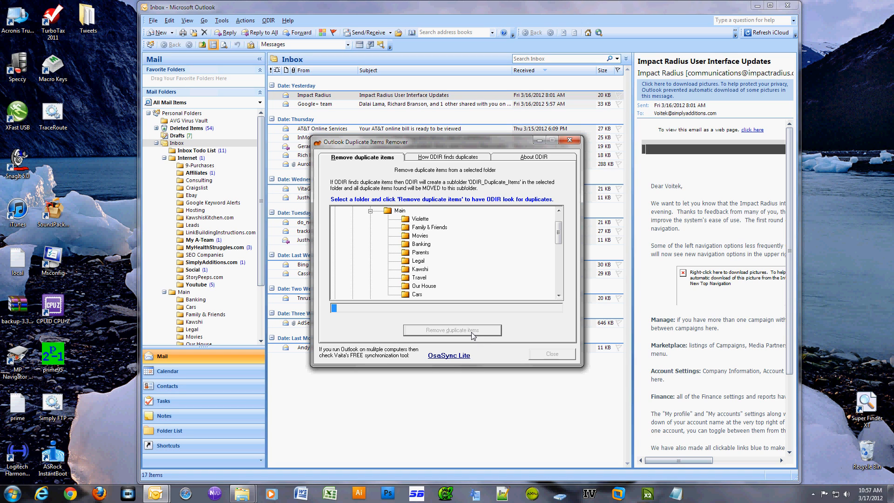
pyautogui.click(451, 330)
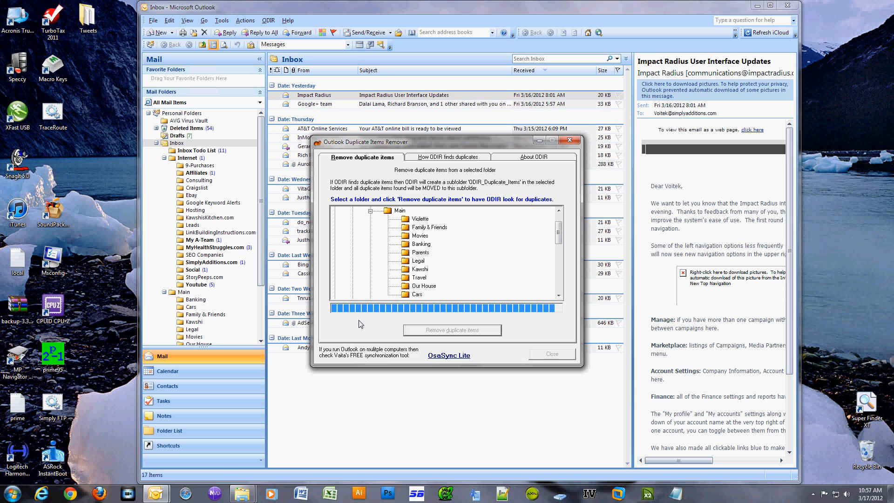
pyautogui.click(399, 209)
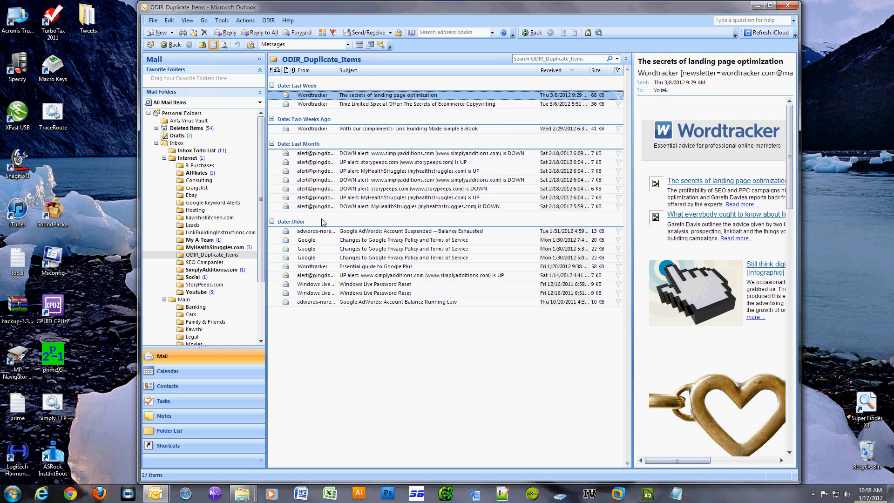
pyautogui.moveTo(384, 130)
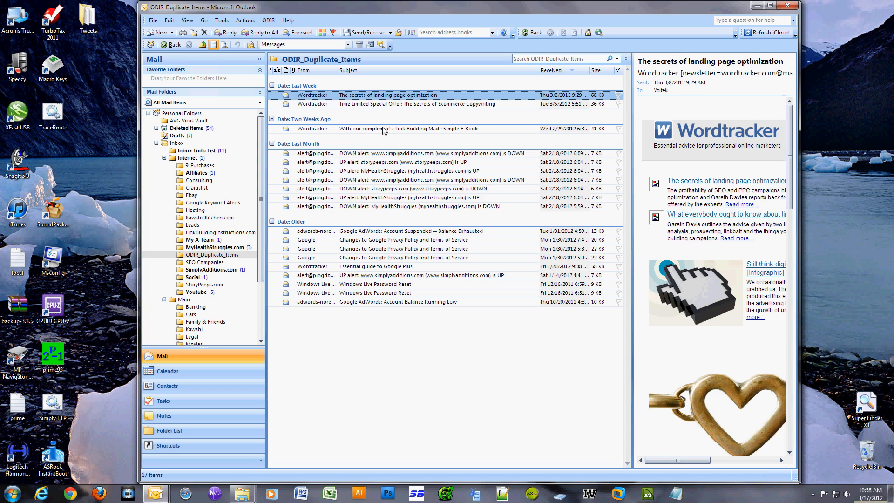
pyautogui.moveTo(567, 95)
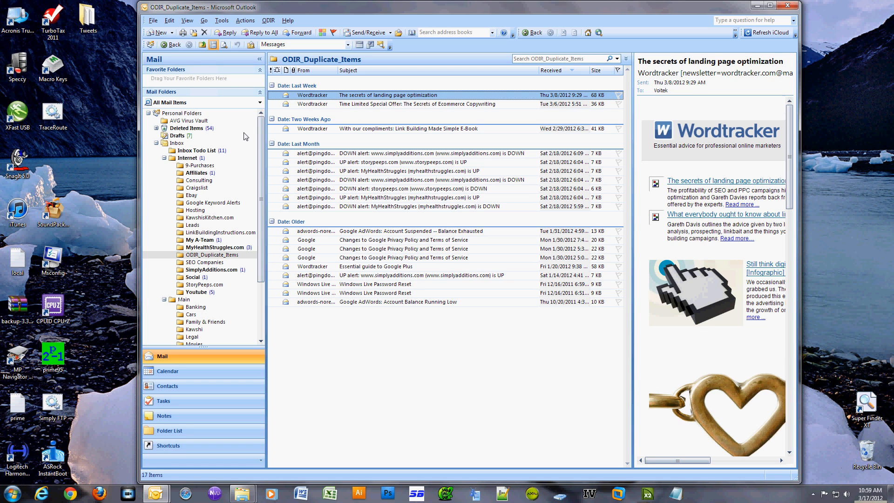
pyautogui.click(187, 158)
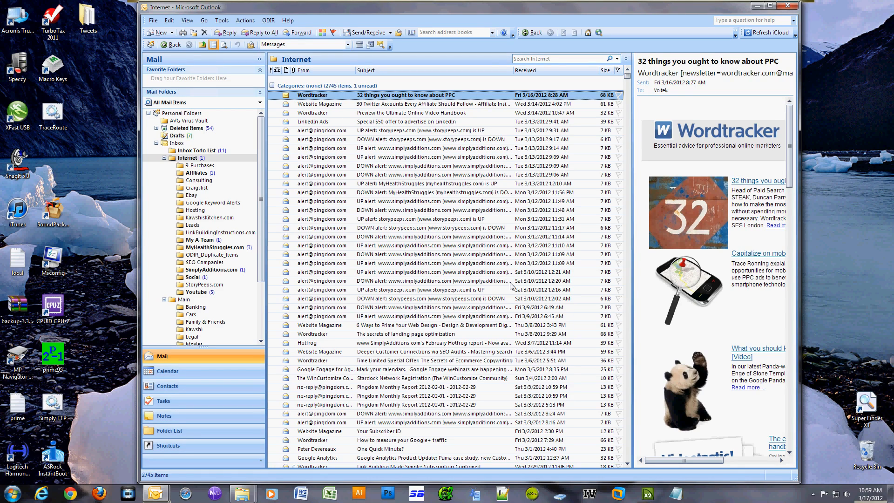
pyautogui.click(406, 333)
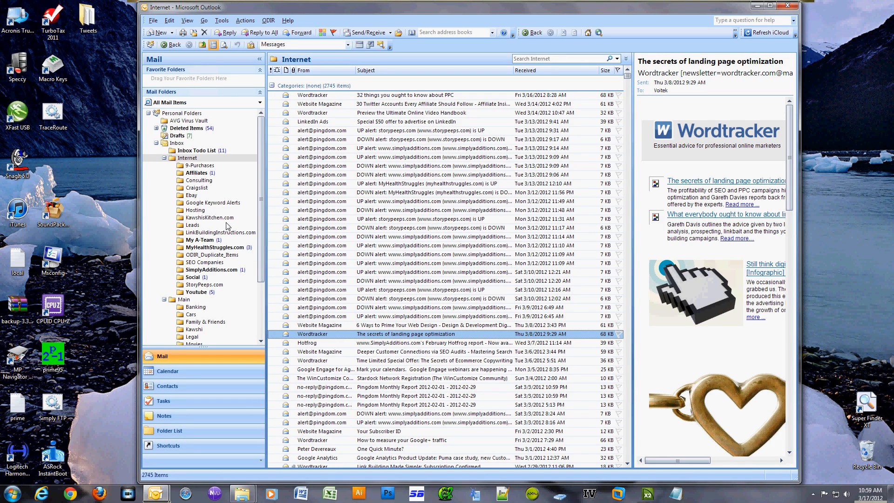
pyautogui.click(211, 255)
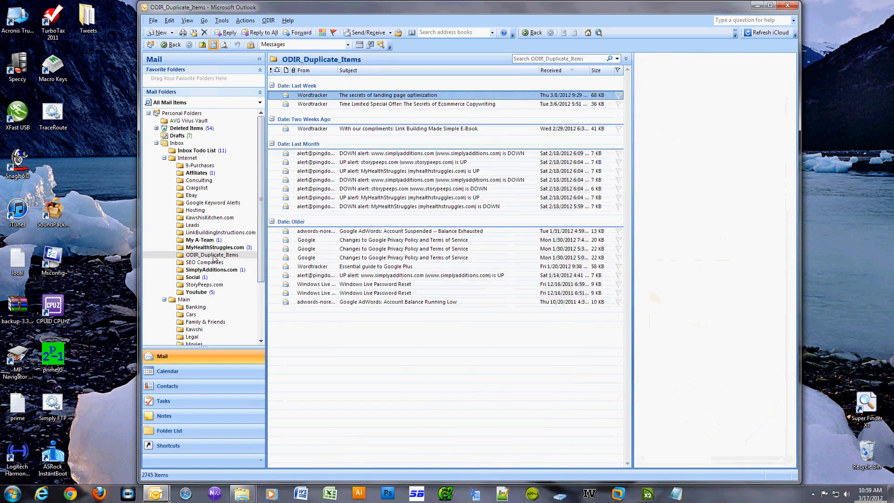
pyautogui.click(388, 95)
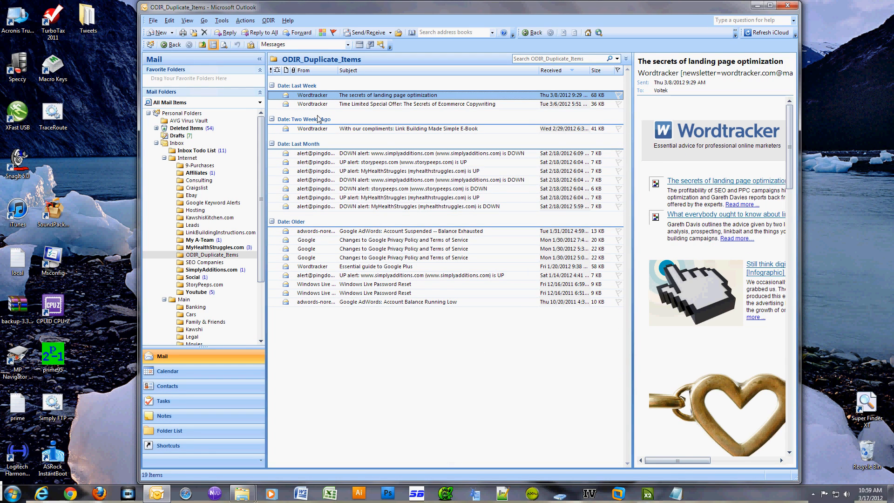
pyautogui.click(397, 302)
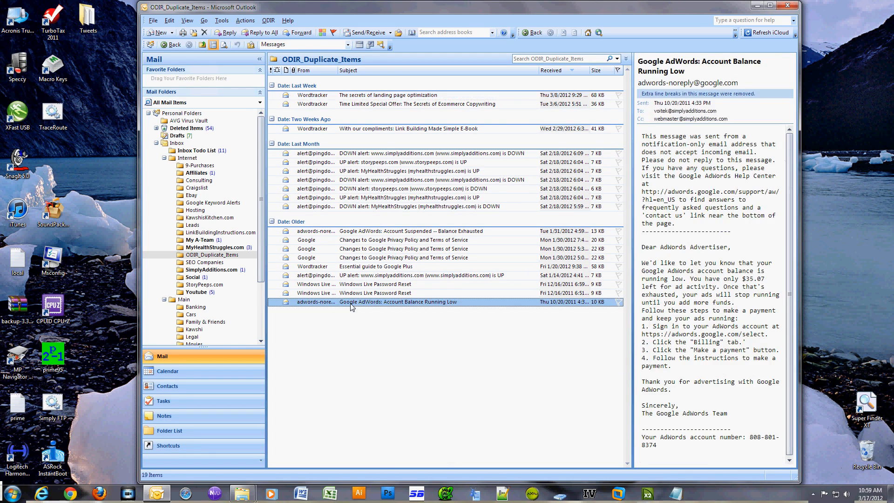
pyautogui.click(388, 95)
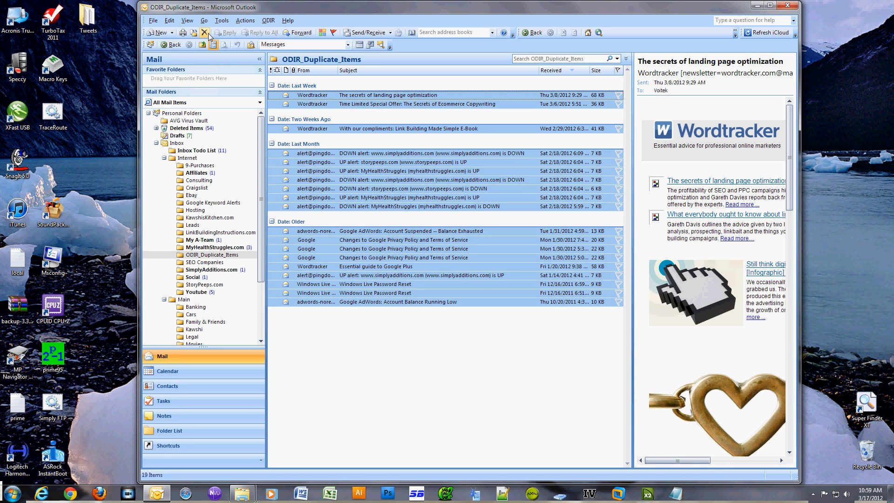
# Delete all 19 selected duplicates and bring up the Deleted Items folder options
pyautogui.click(204, 33)
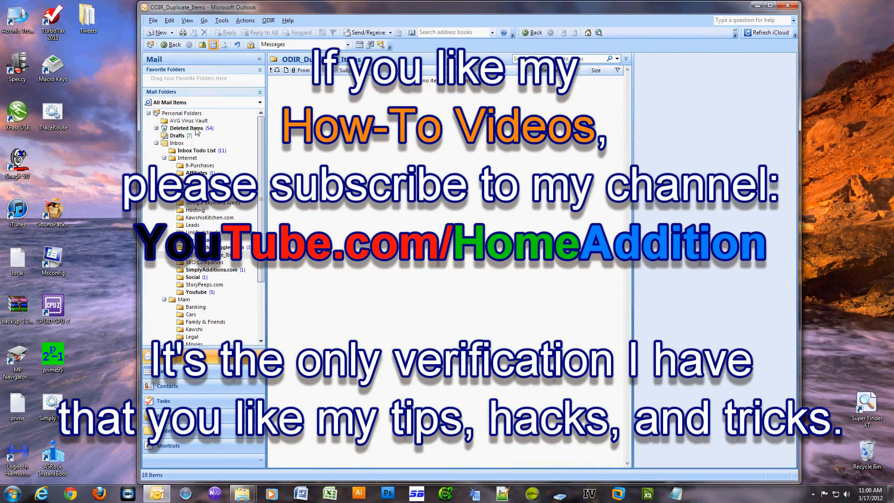
pyautogui.rightClick(186, 127)
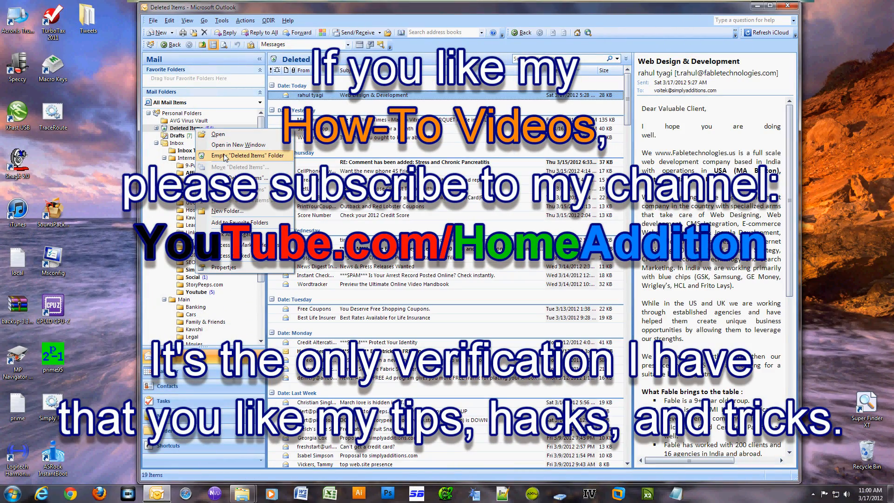